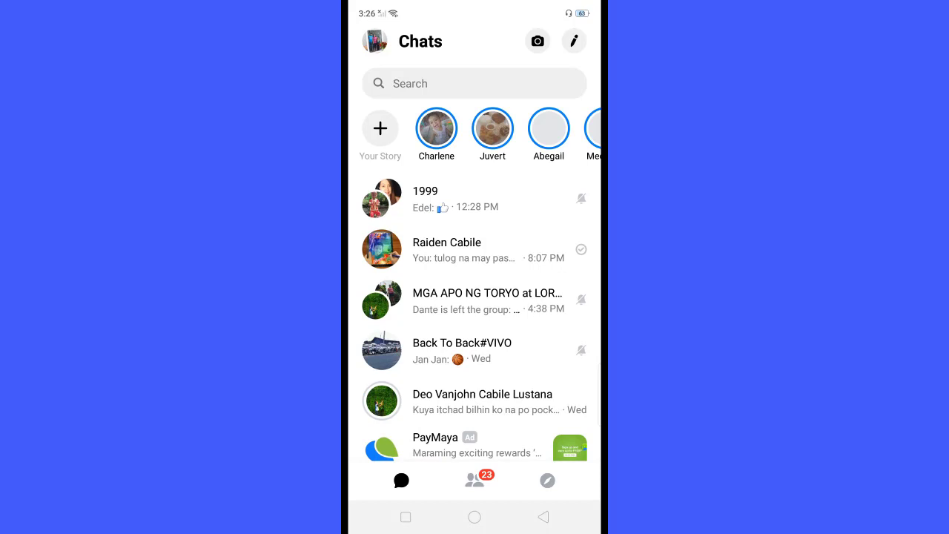
Swipe from the Chats screen to reach your profile and settings page.
{"action": "scroll", "scroll_direction": "left", "scroll_amount": 3}
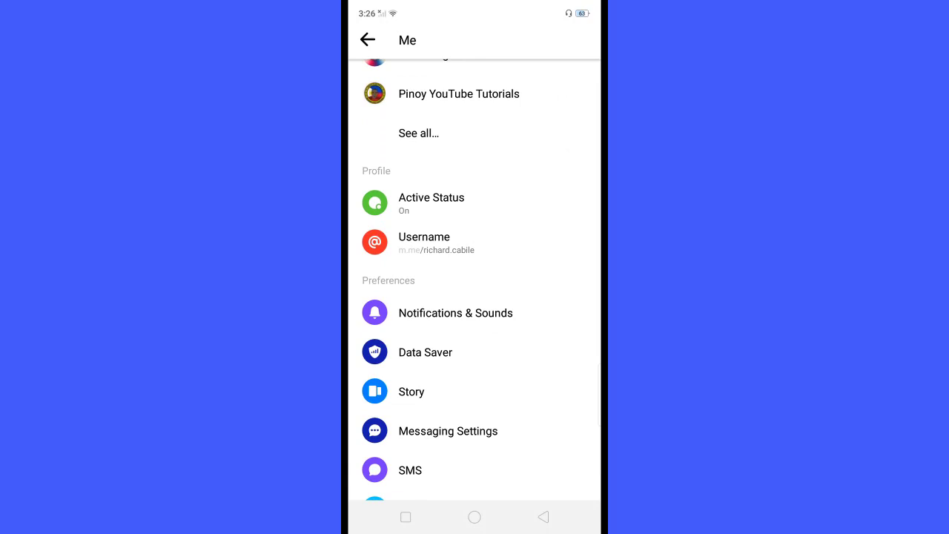
Scroll to Preferences and enter Notifications & Sounds.
{"action": "scroll", "scroll_direction": "up", "scroll_amount": 3}
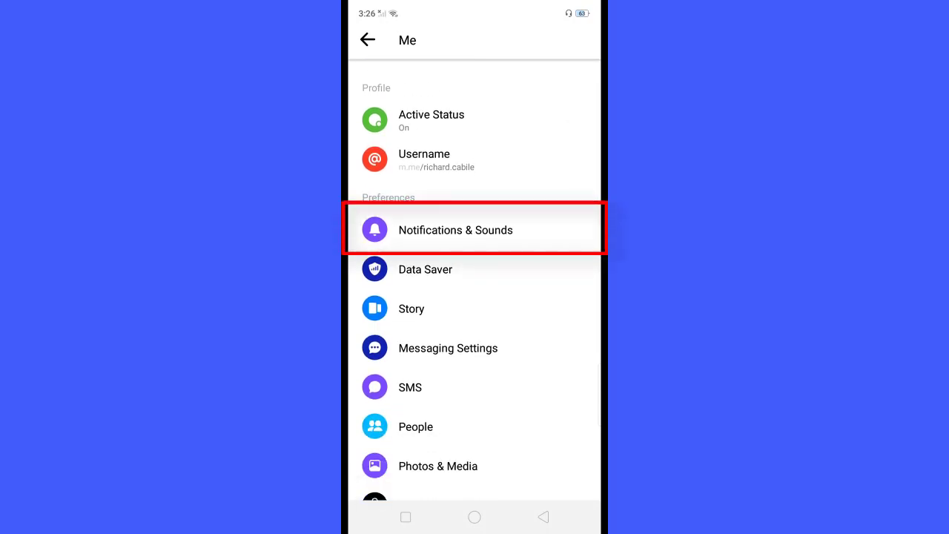
{"action": "left_click", "coordinate": [455, 230]}
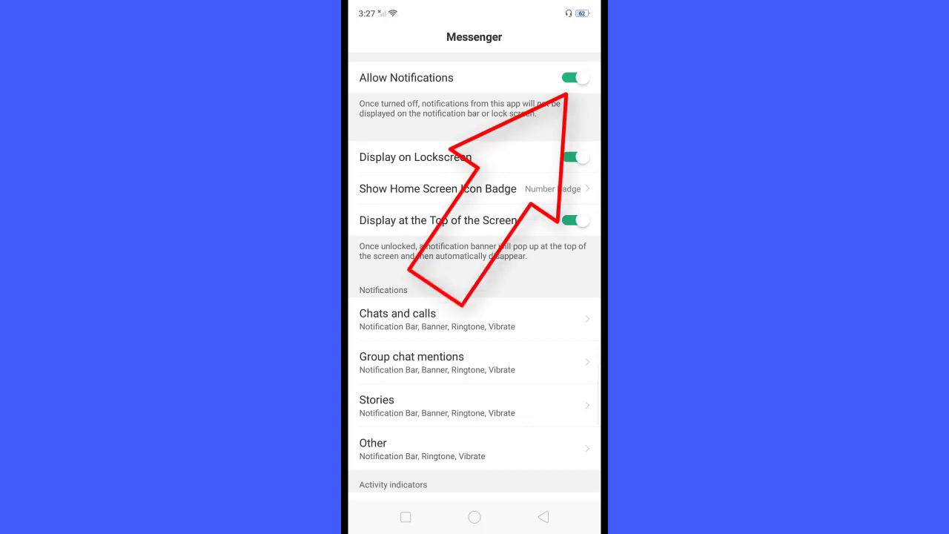
Switch off Allow Notifications for Messenger, hiding its other notification options.
{"action": "left_click", "coordinate": [574, 77]}
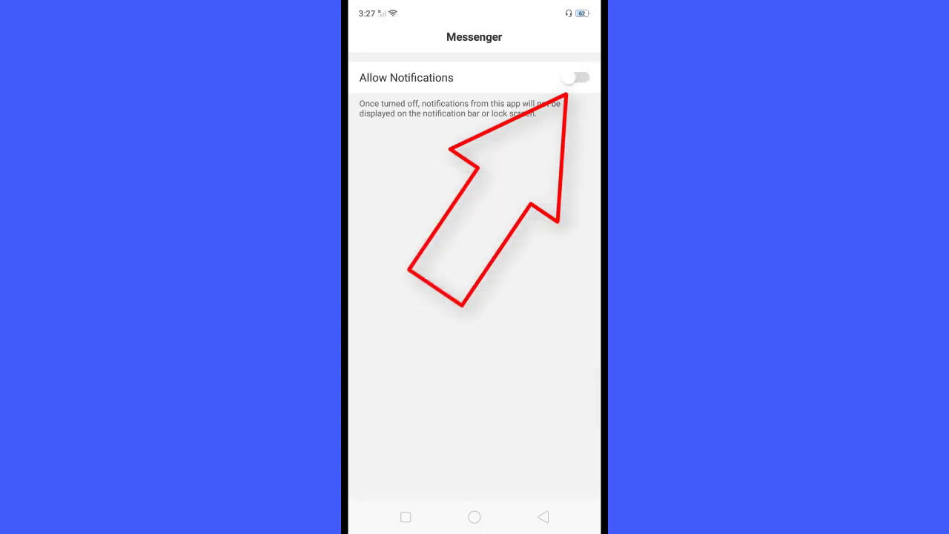